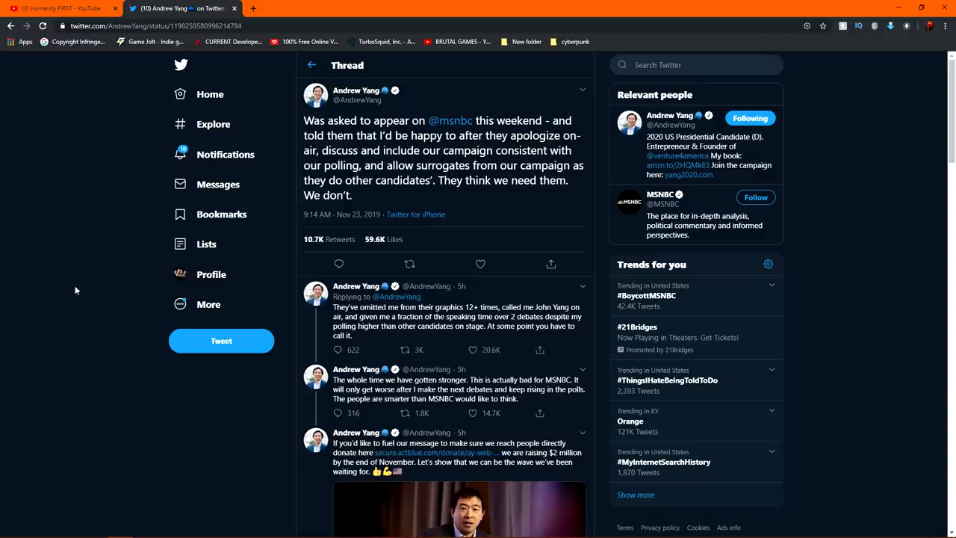
Step: Read Andrew Yang's thread about being asked onto MSNBC and the replies beneath it
left_click(60, 9)
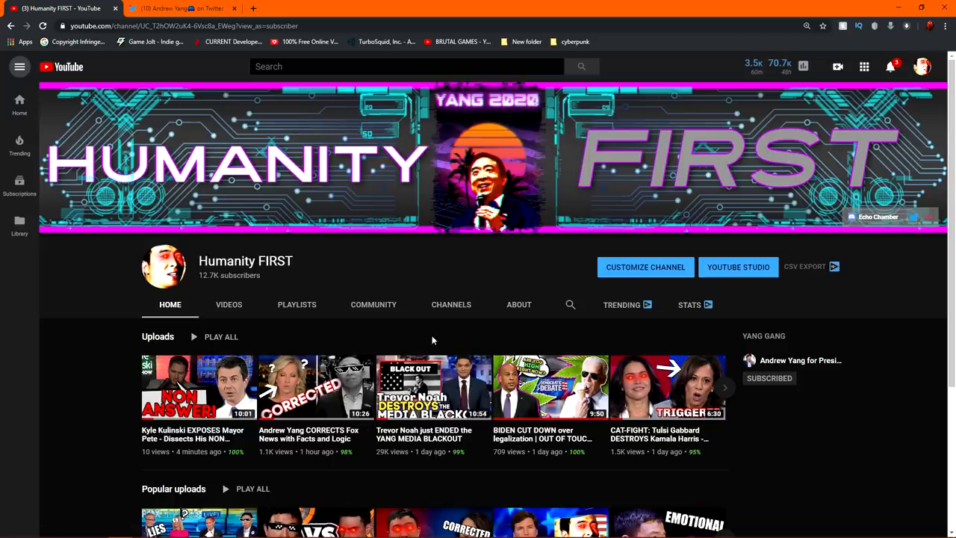
Step: Advance the Uploads shelf to show more Humanity FIRST videos, including debate and Bernie Sanders clips
left_click(723, 387)
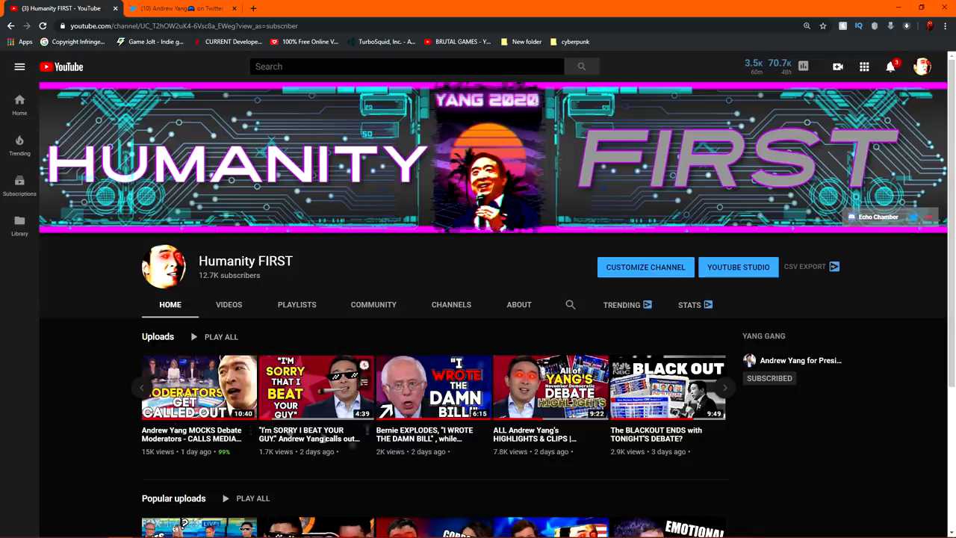